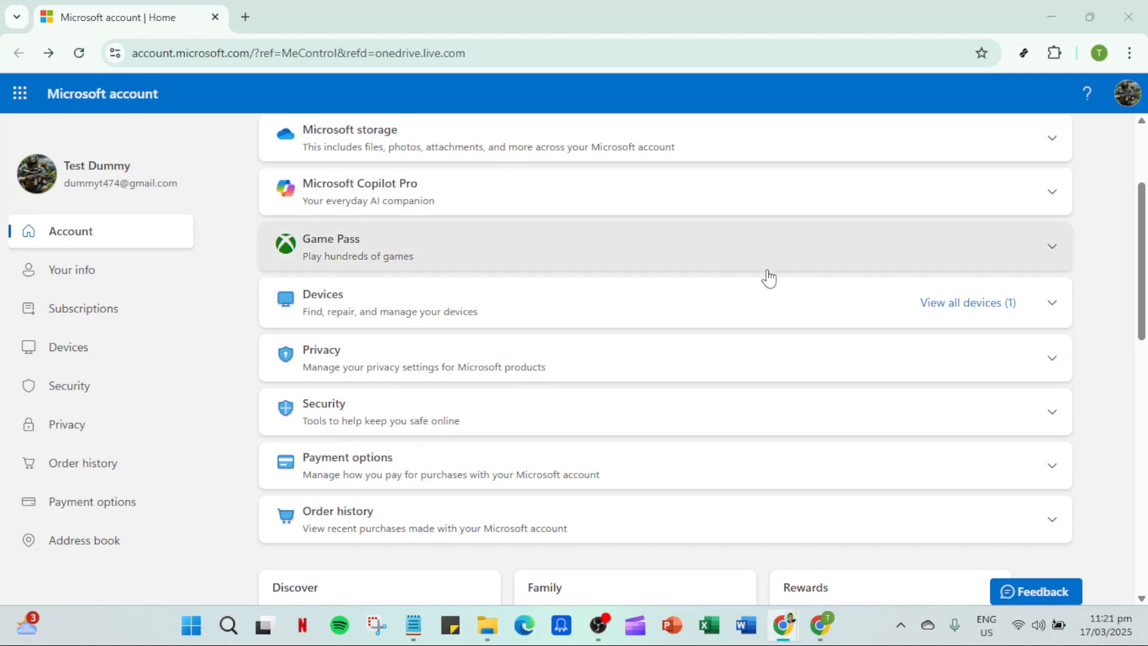
mouse_move(731, 410)
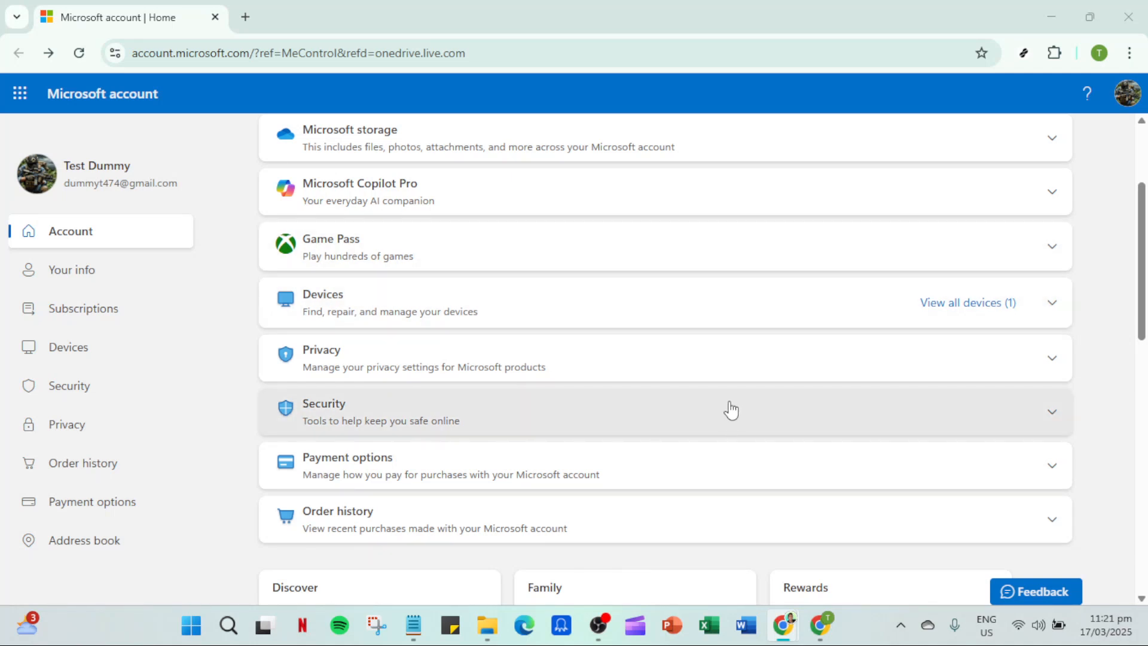
mouse_move(730, 389)
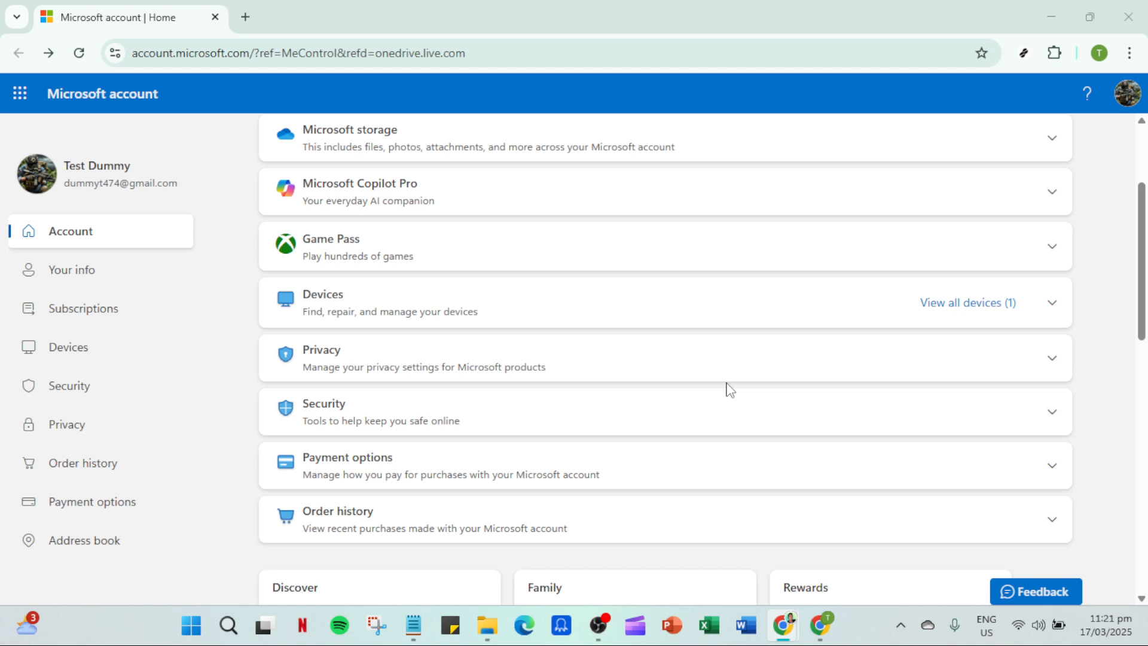
mouse_move(724, 411)
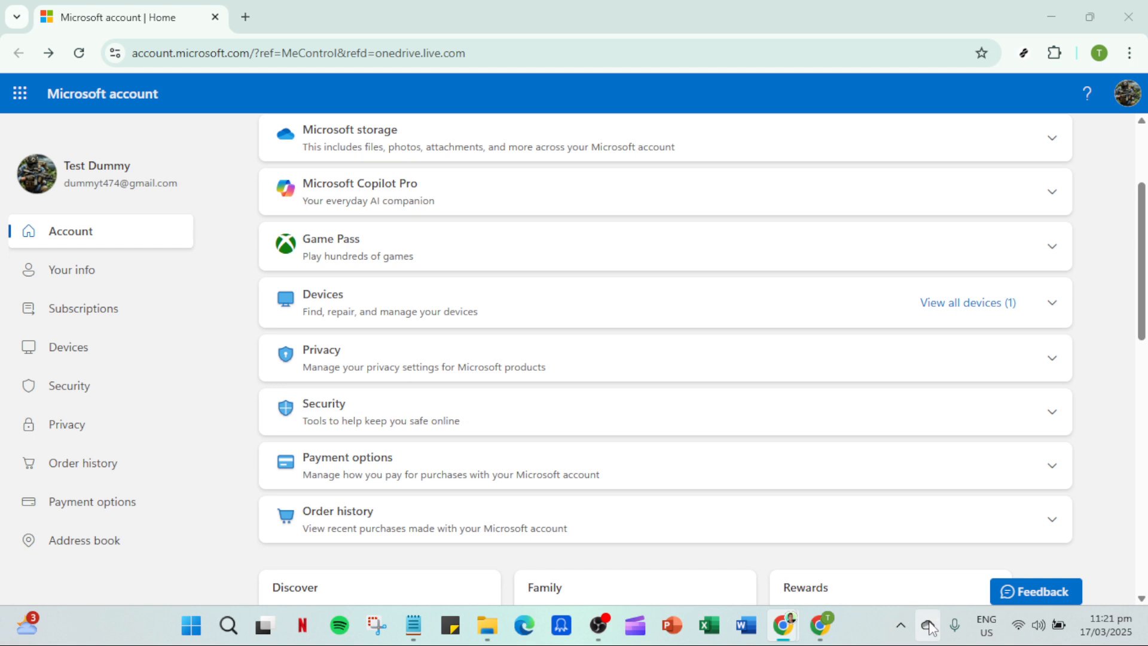
mouse_move(929, 626)
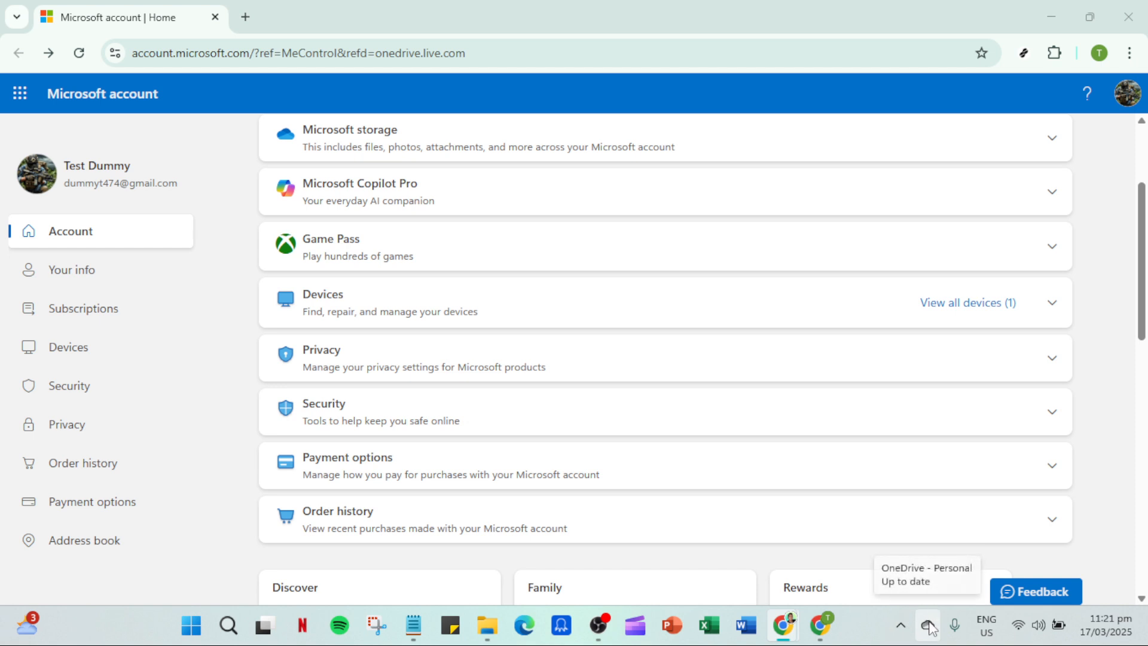
Quit OneDrive from the tray panel's Help & Settings, confirming the quit warning.
left_click(927, 627)
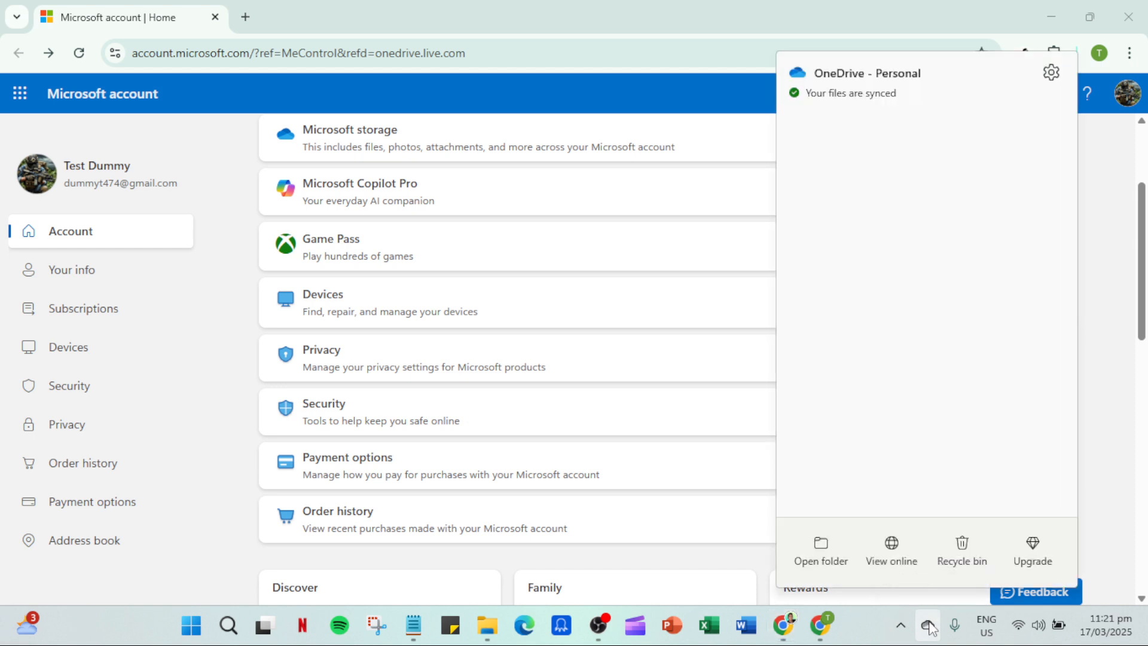
mouse_move(819, 427)
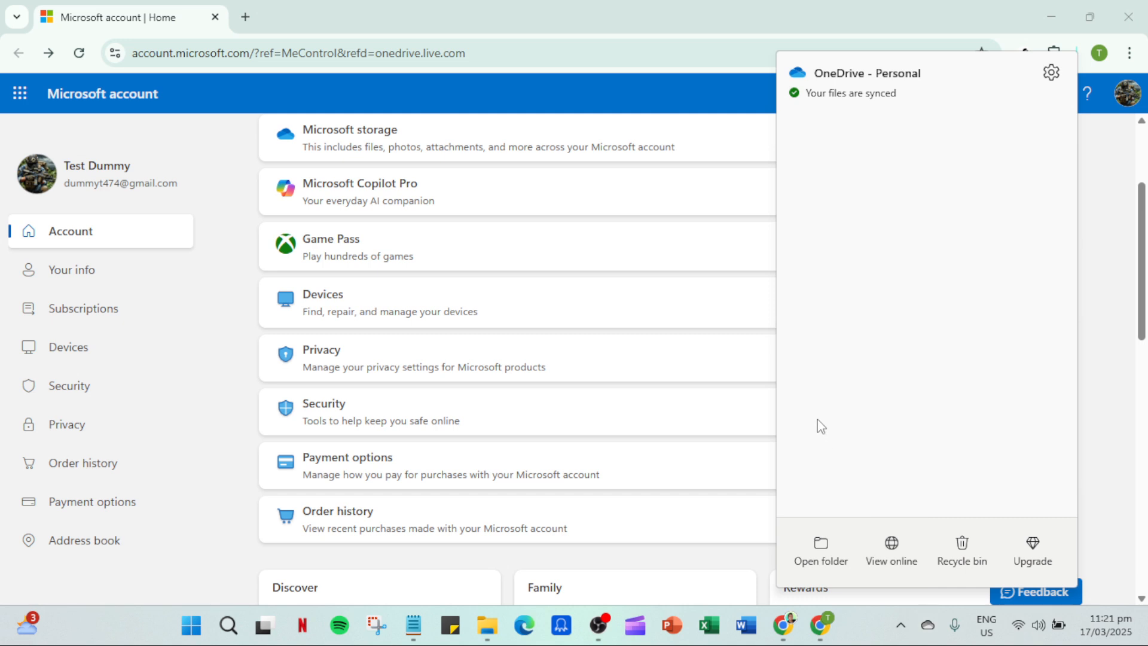
mouse_move(874, 345)
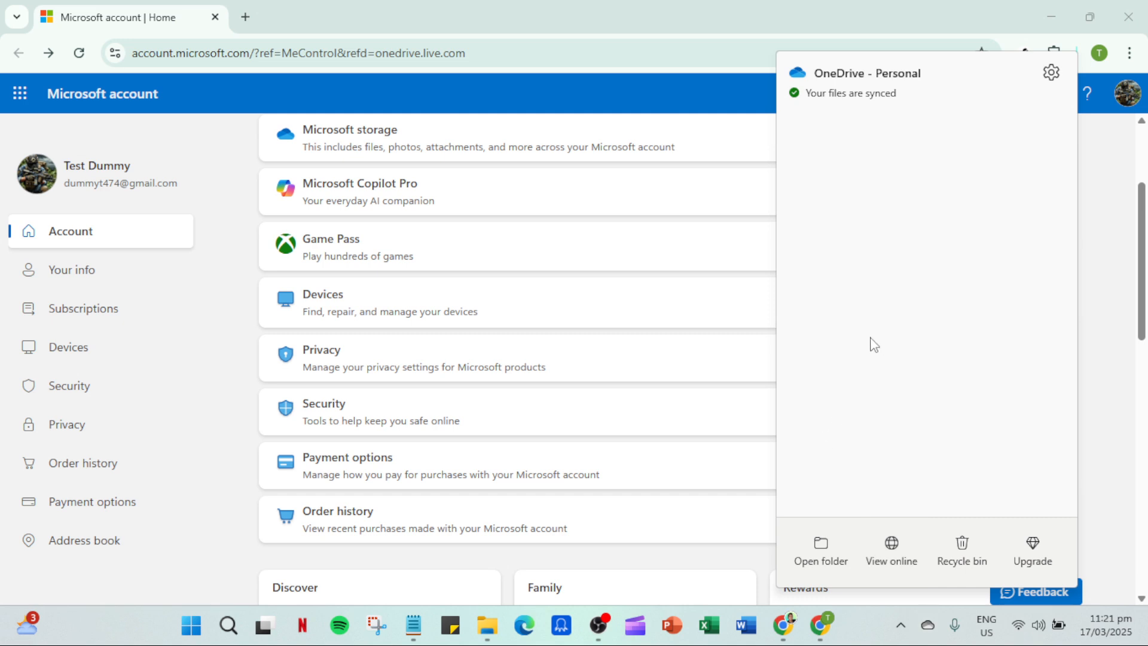
mouse_move(921, 235)
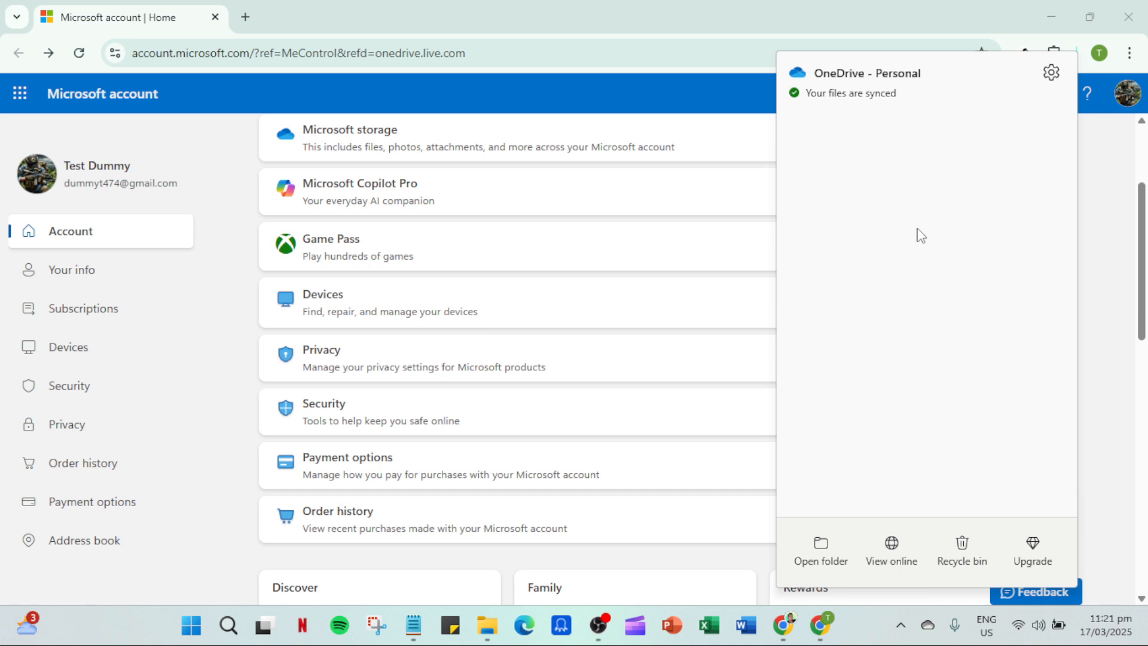
mouse_move(930, 215)
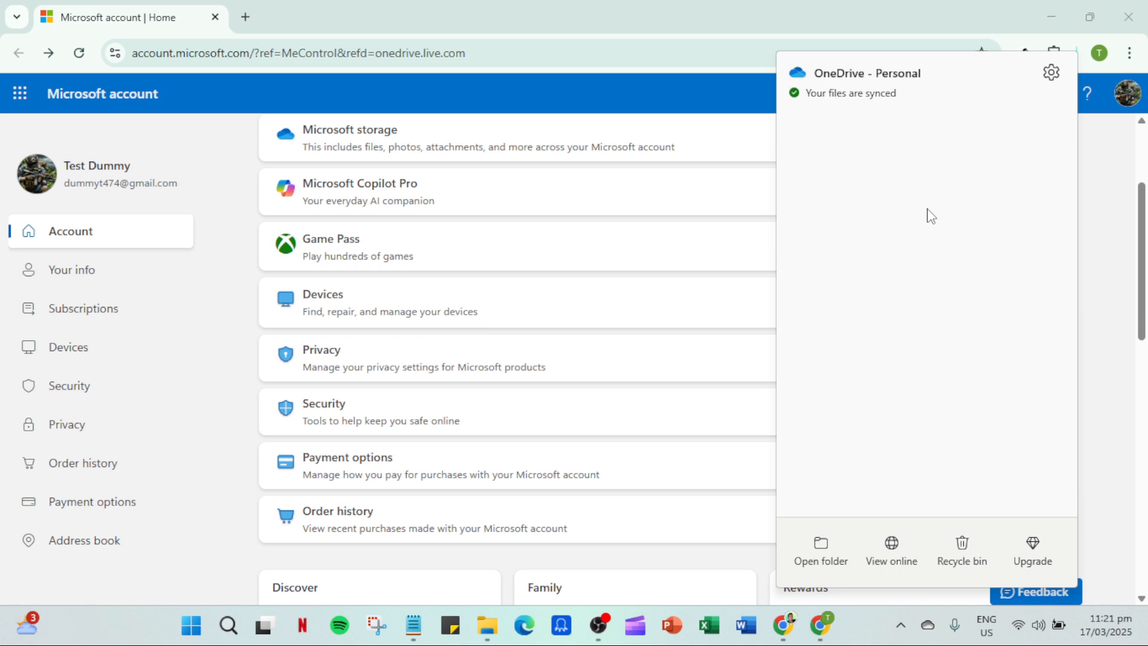
mouse_move(1050, 73)
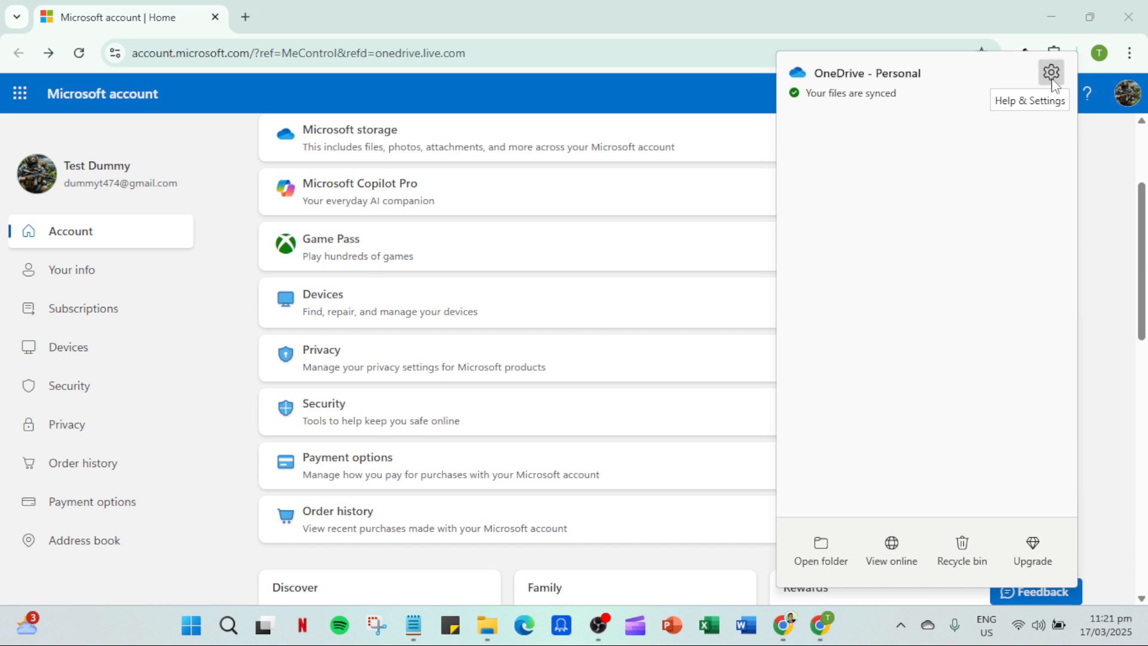
left_click(1052, 72)
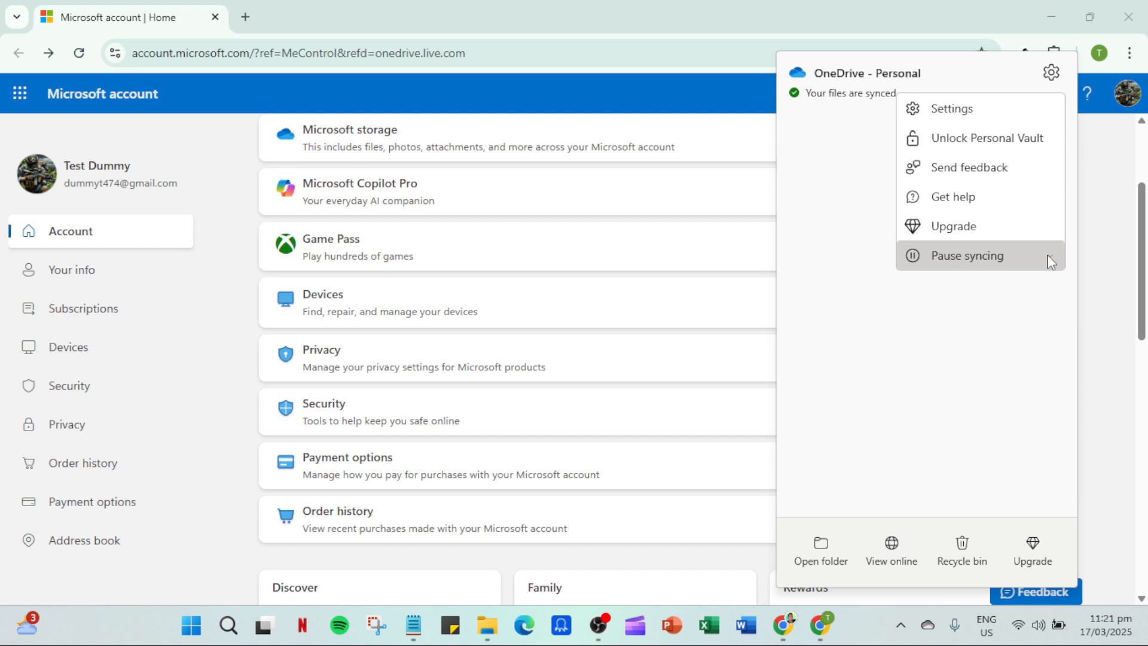
left_click(967, 256)
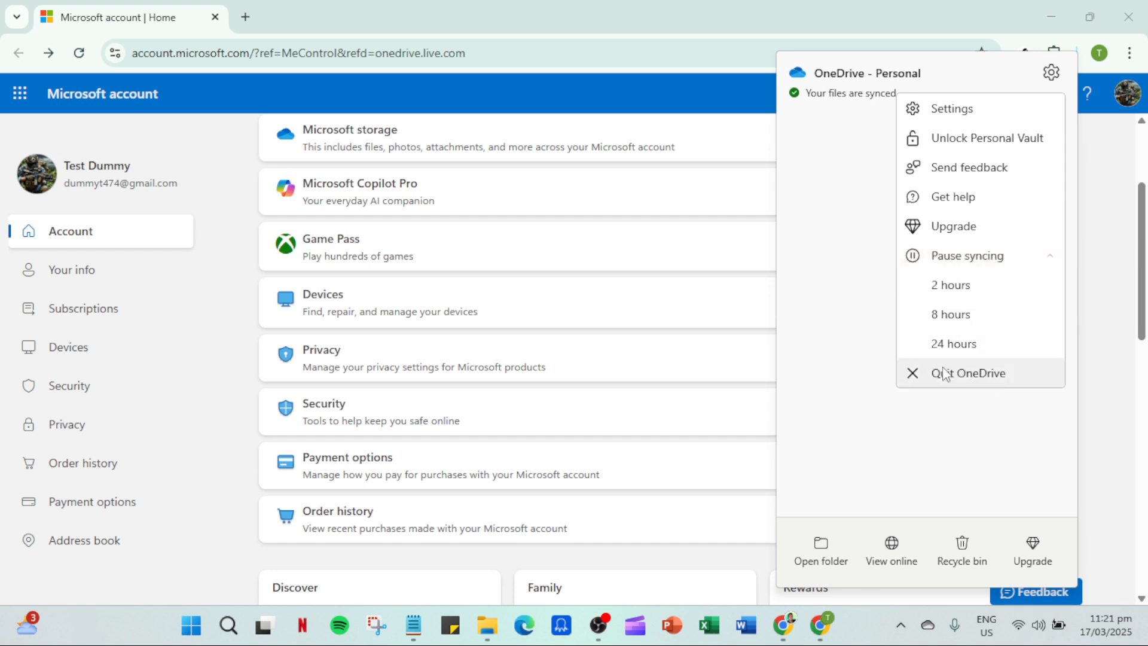
left_click(968, 373)
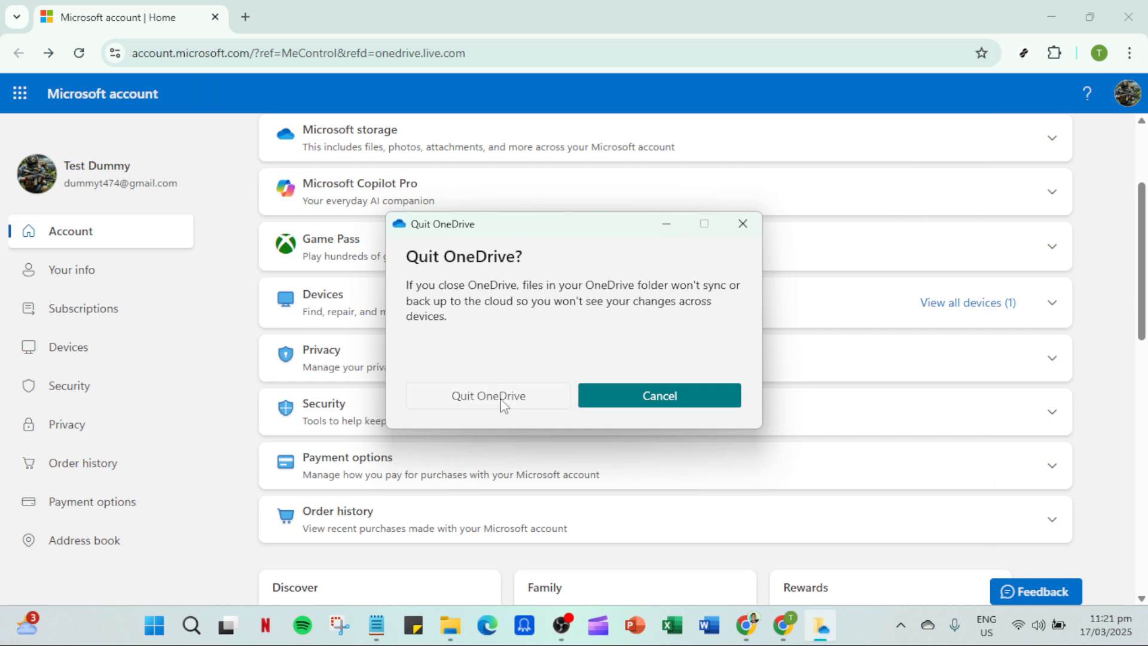
left_click(488, 396)
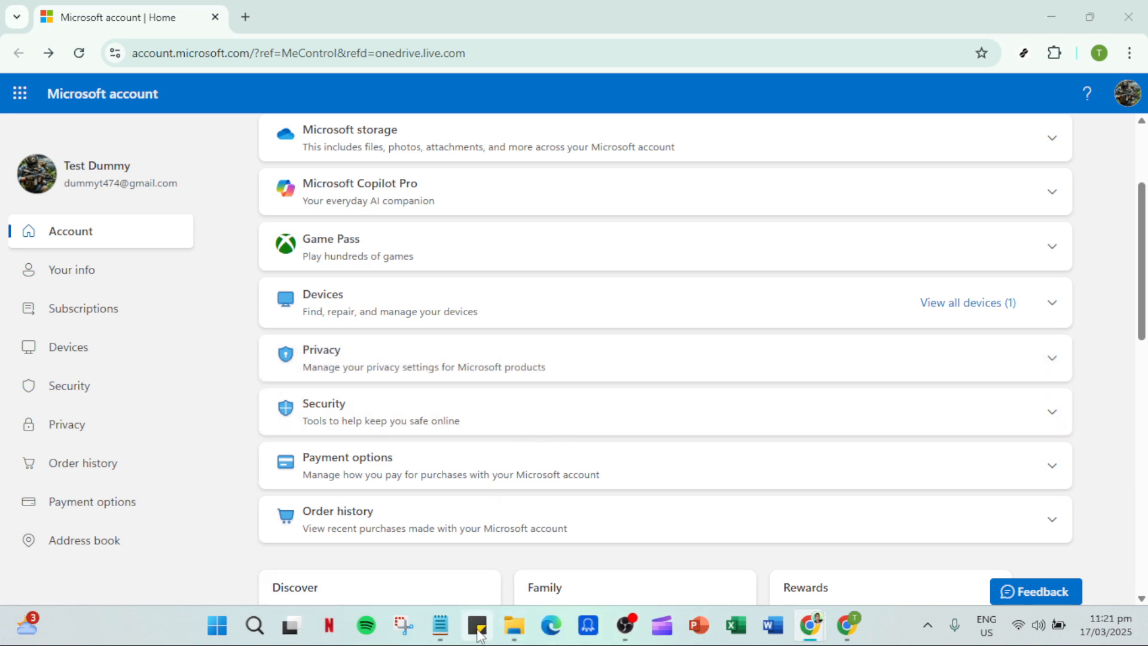
mouse_move(515, 627)
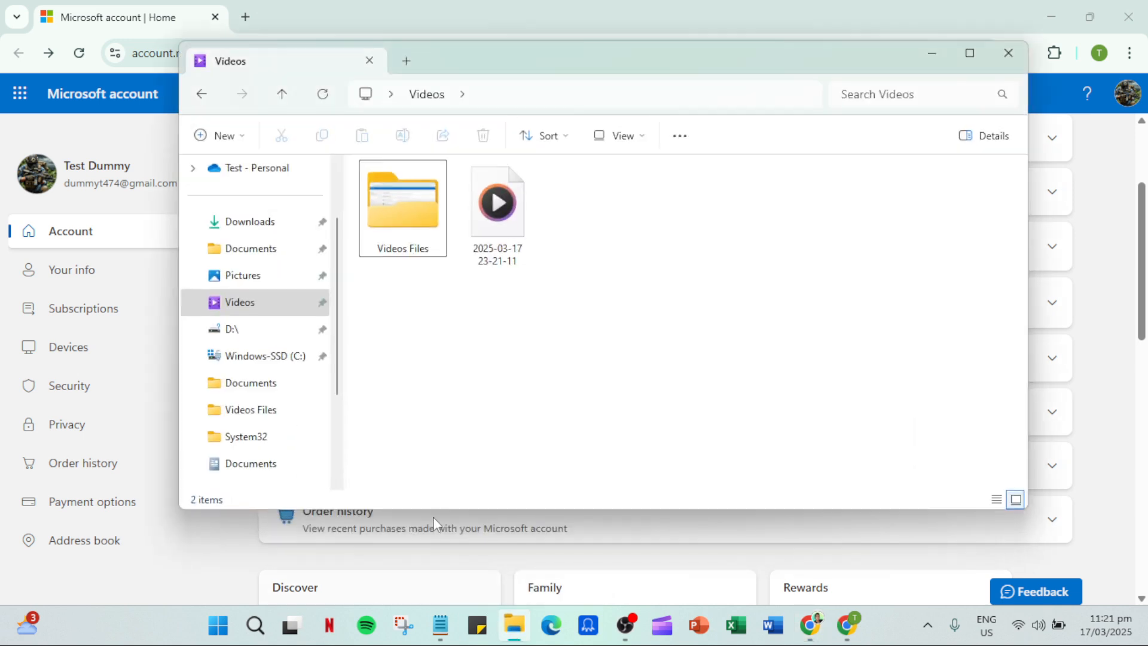
mouse_move(237, 190)
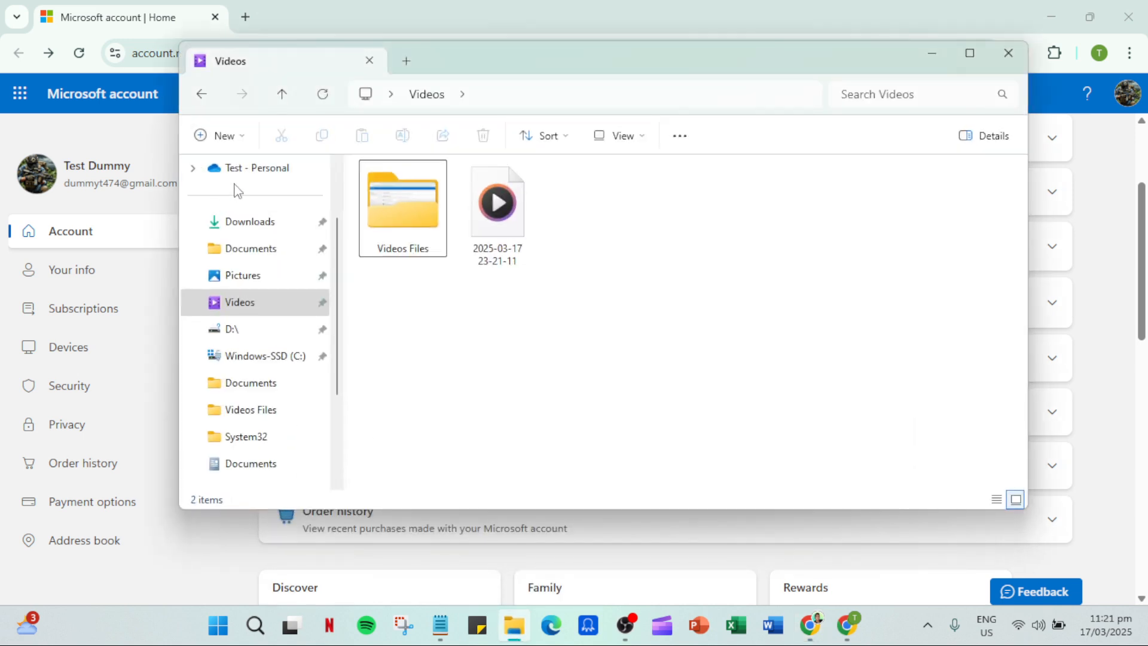
Open the Test - Personal folder, start OneDrive from the breadcrumb, and close the new window.
left_click(257, 168)
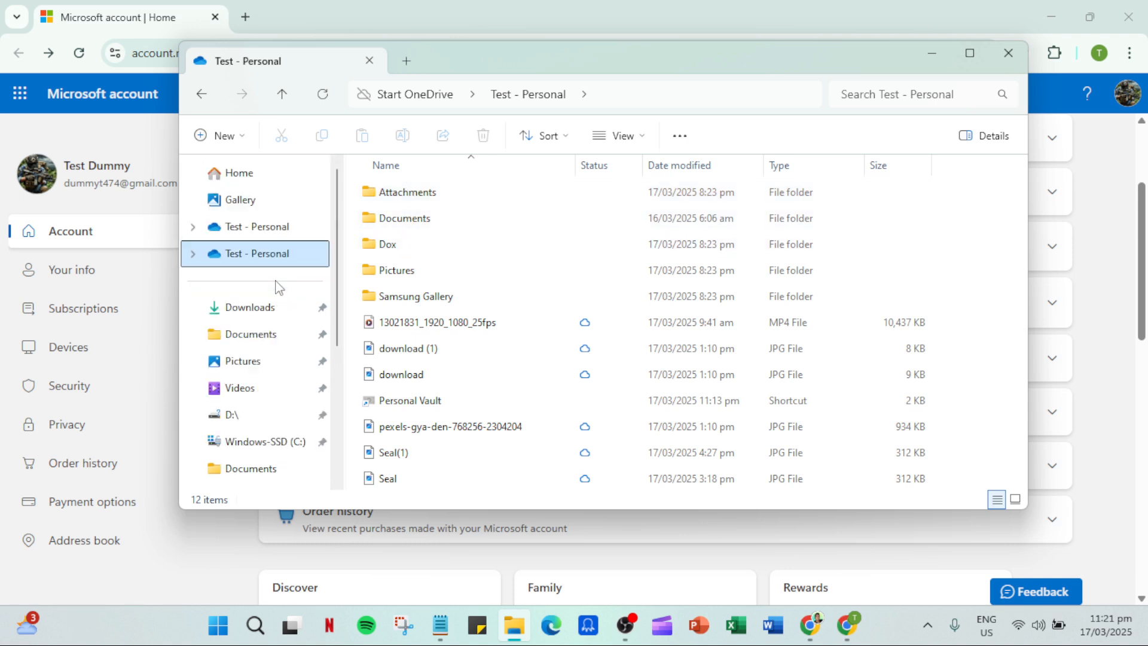
mouse_move(284, 286)
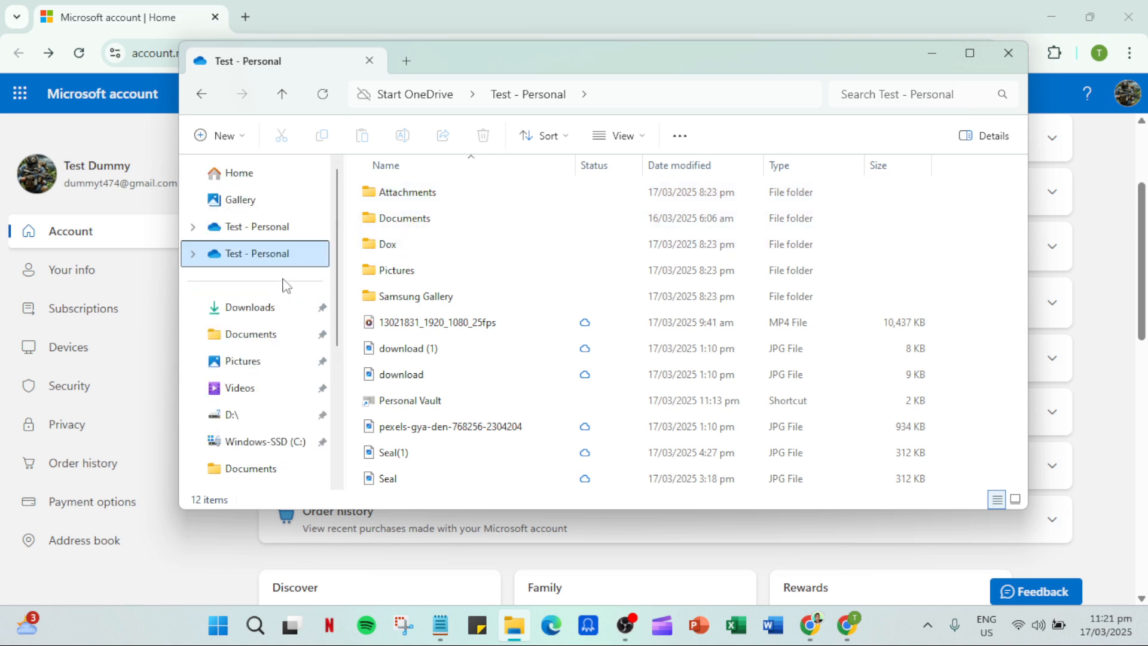
mouse_move(293, 281)
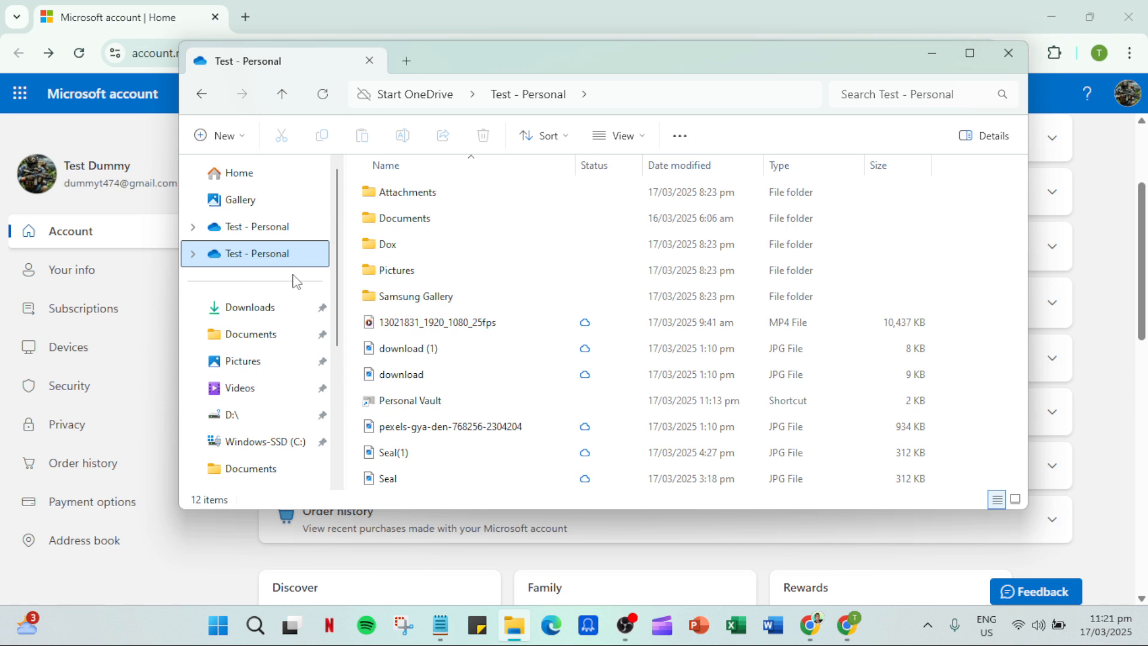
mouse_move(277, 270)
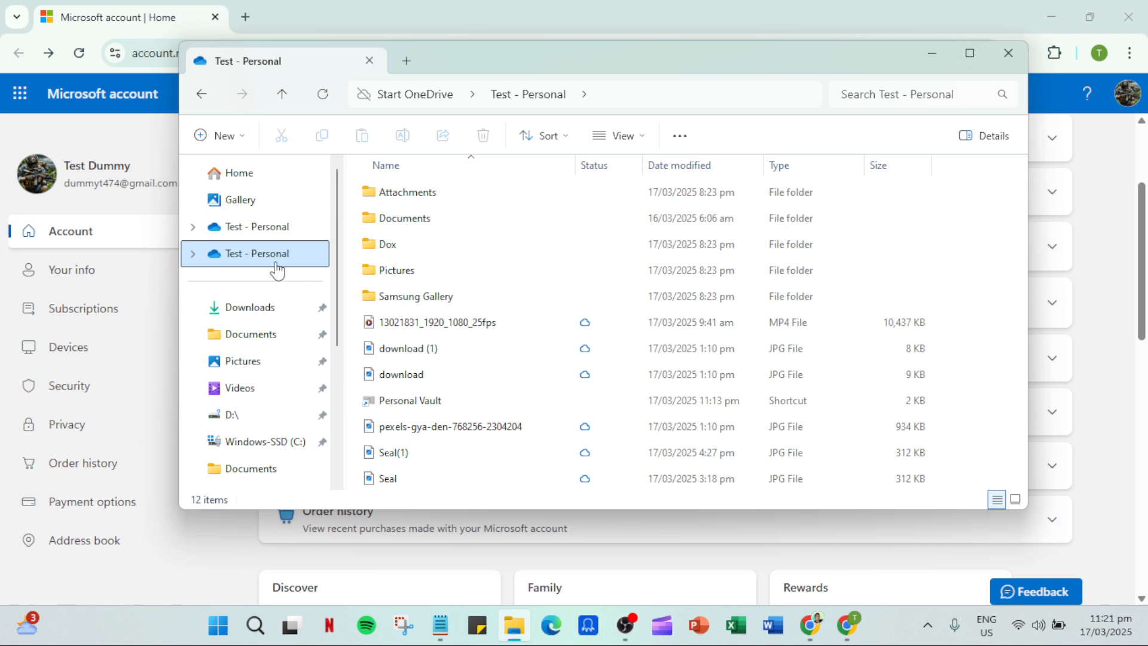
scroll("down", 3)
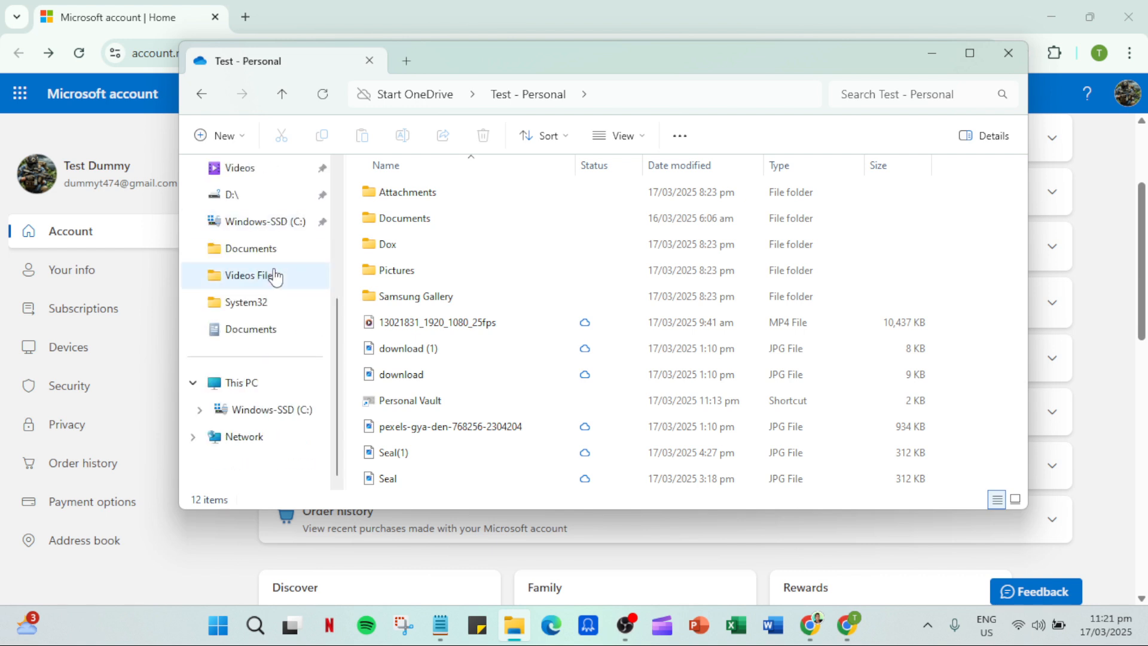
scroll("up", 3)
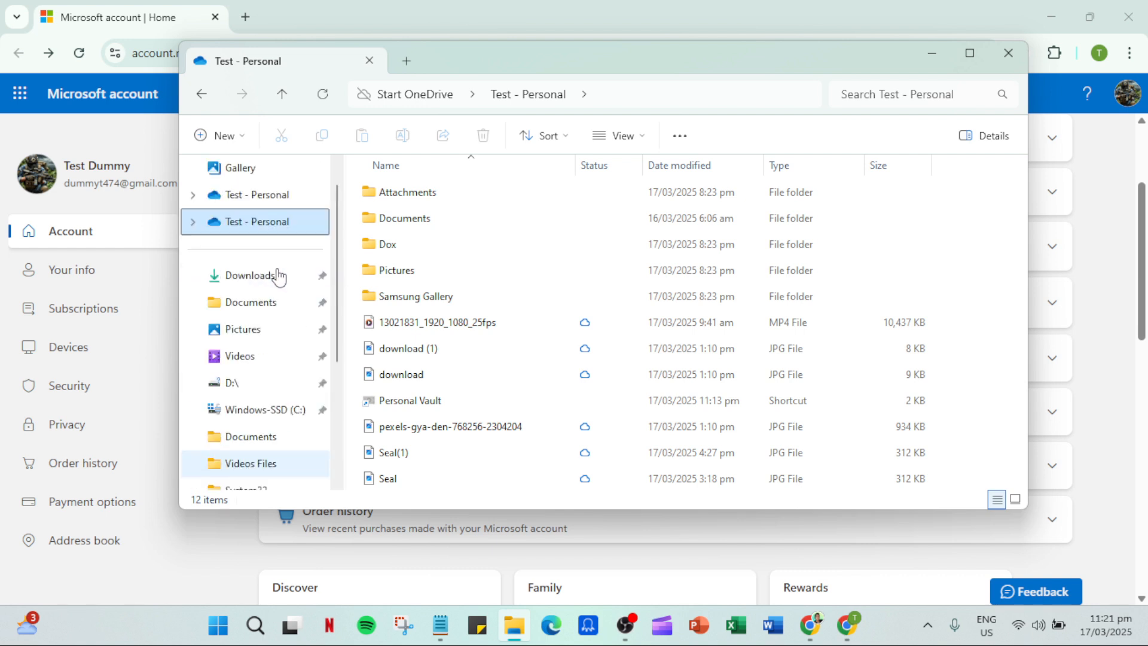
mouse_move(417, 107)
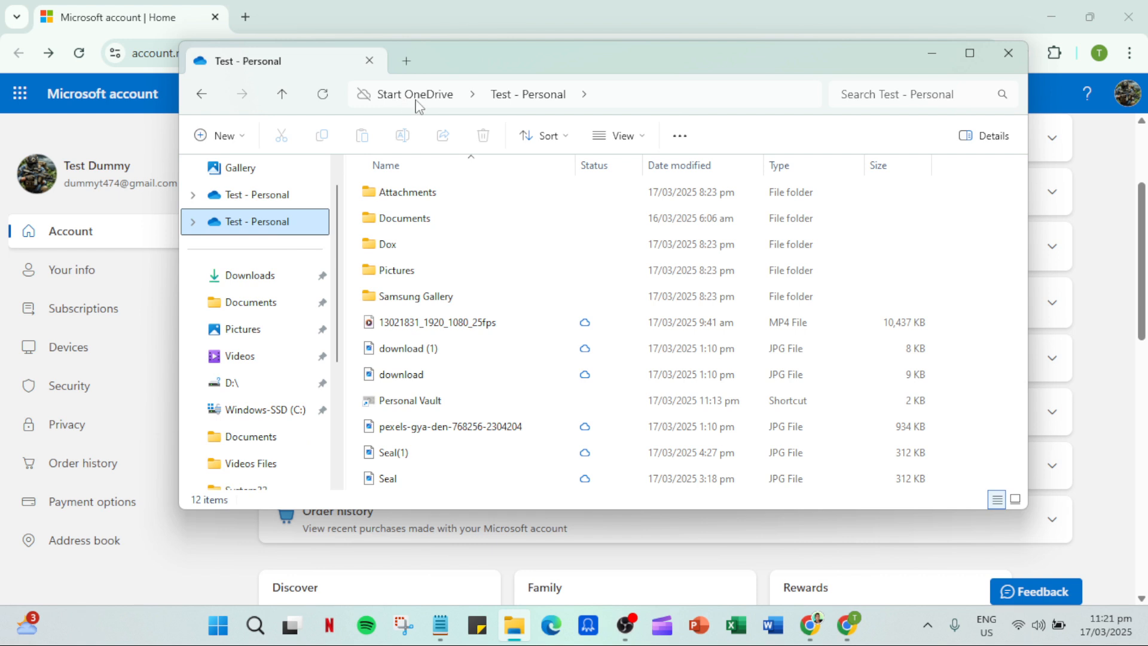
left_click(414, 93)
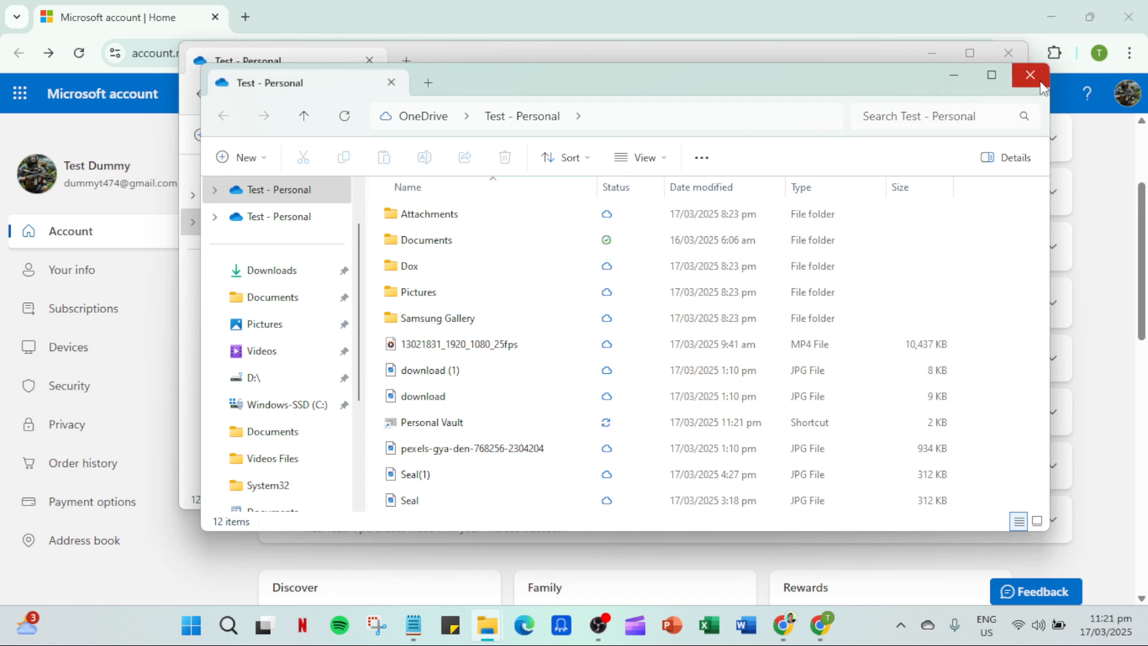
mouse_move(1032, 76)
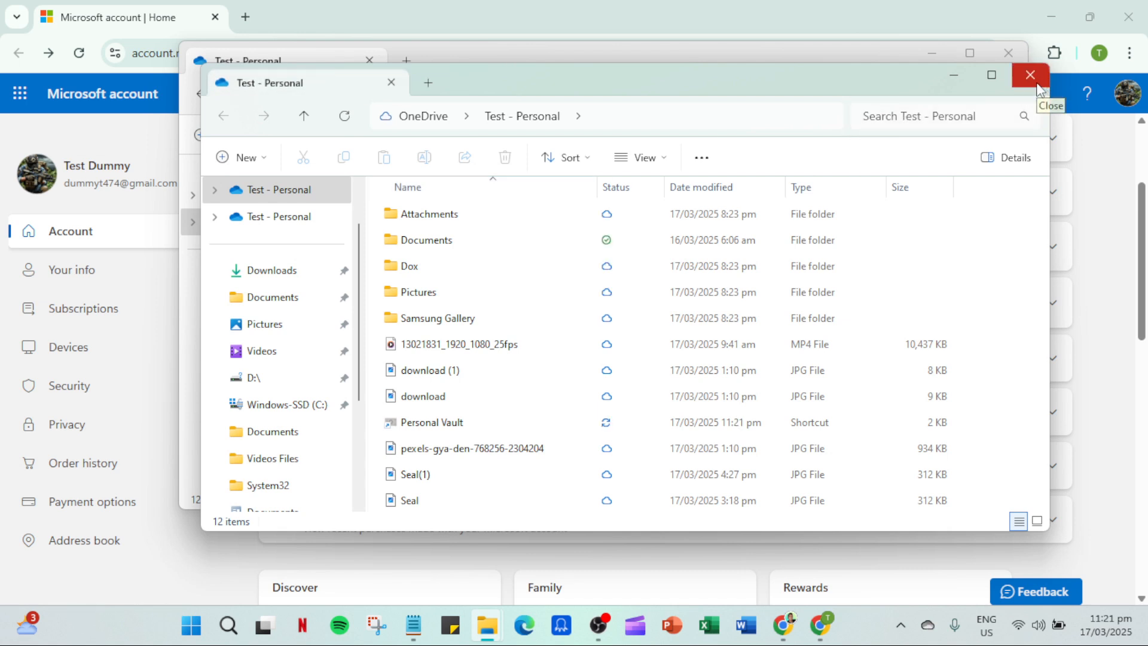
mouse_move(1034, 96)
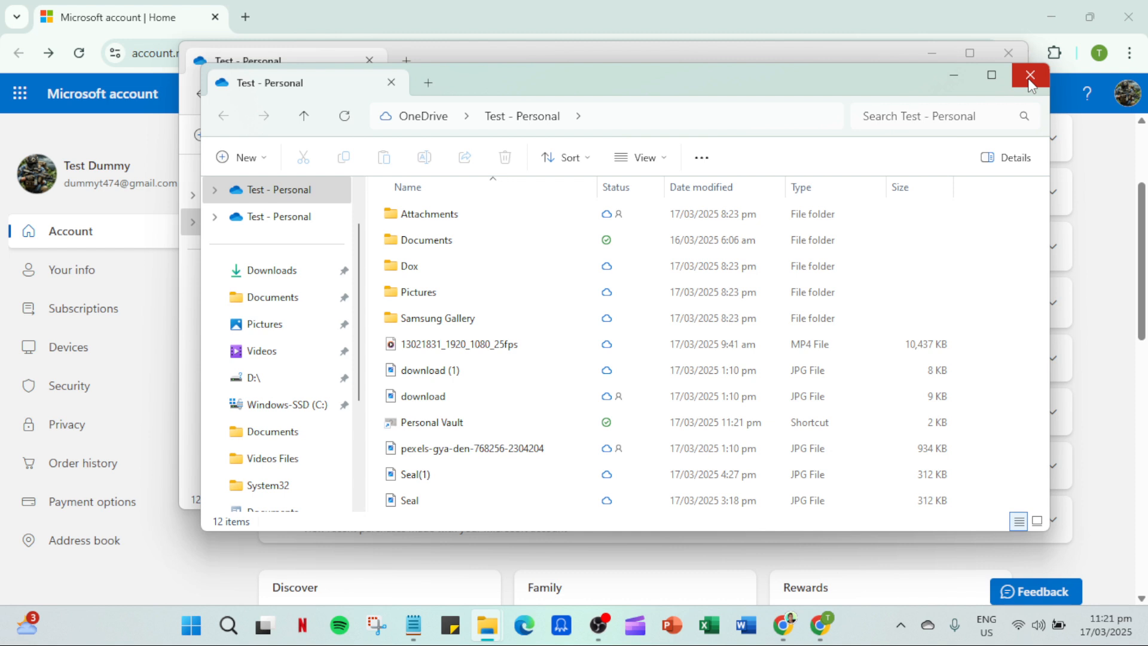
left_click(1031, 75)
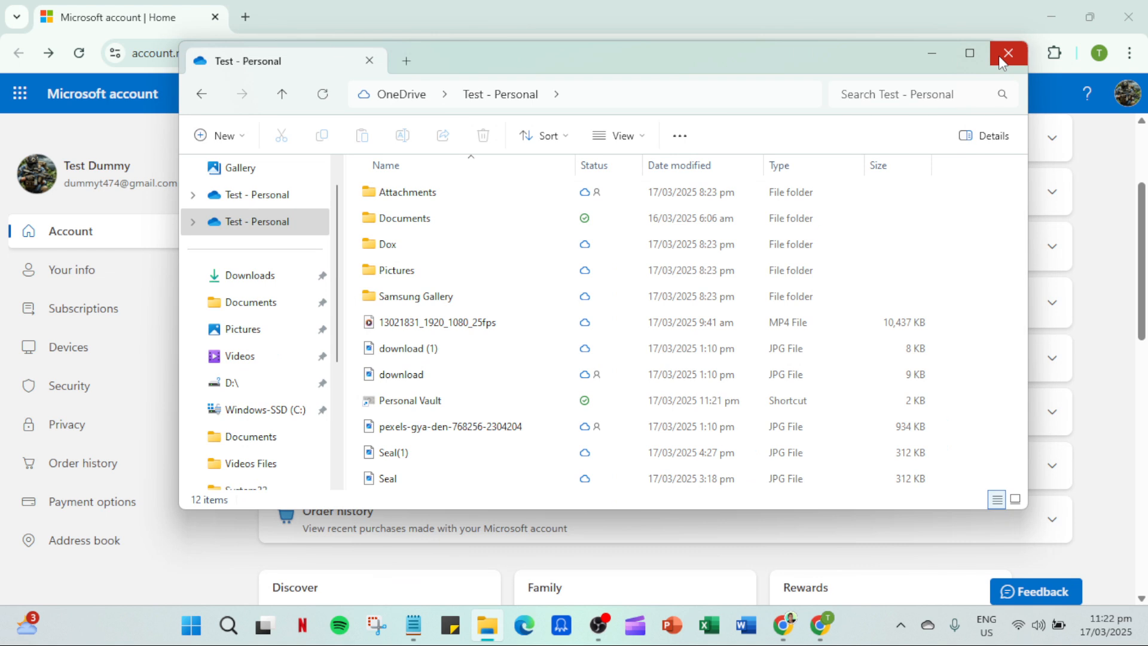
Close the remaining Test - Personal File Explorer window.
left_click(1007, 53)
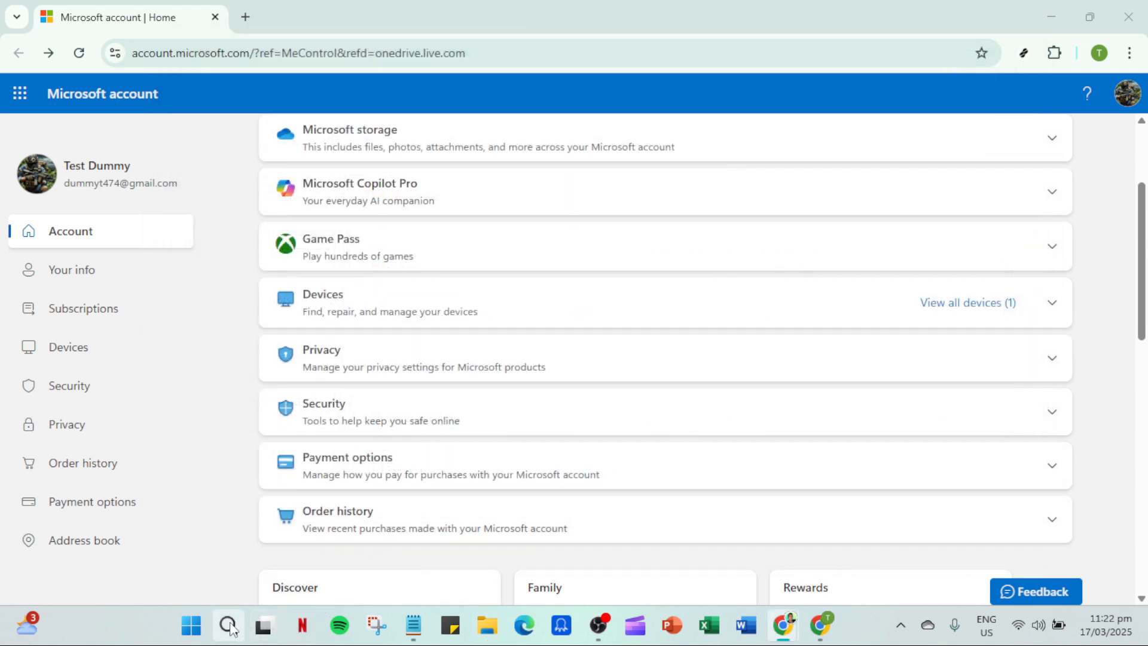
Search Windows for 'oneDrive' from the taskbar.
left_click(228, 627)
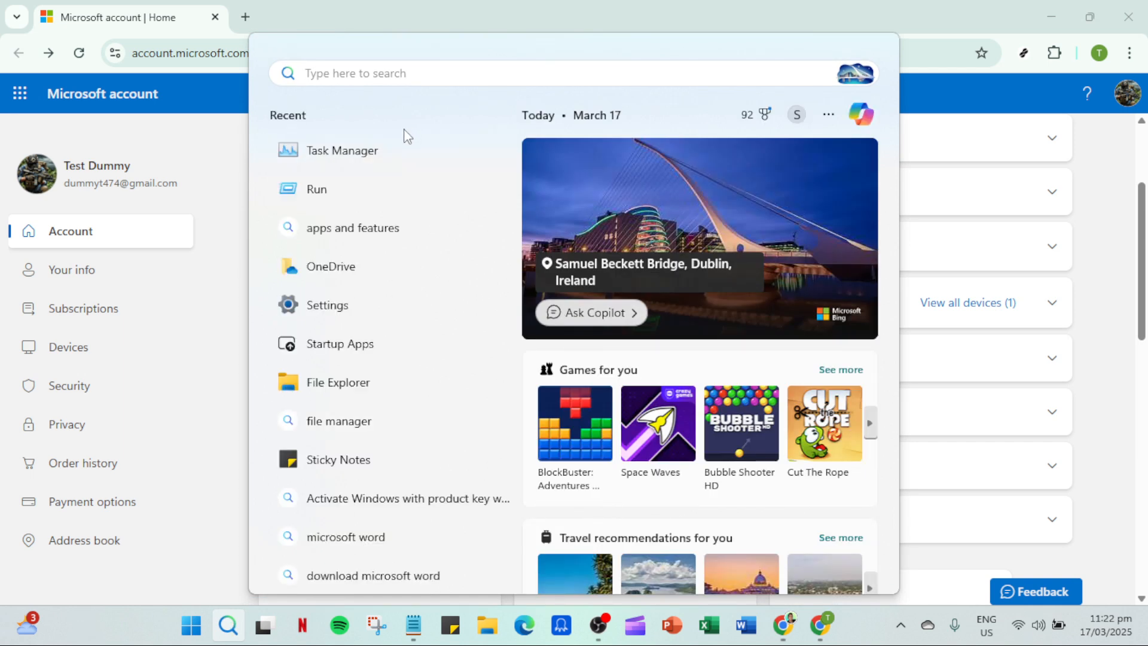
type("oneDrive")
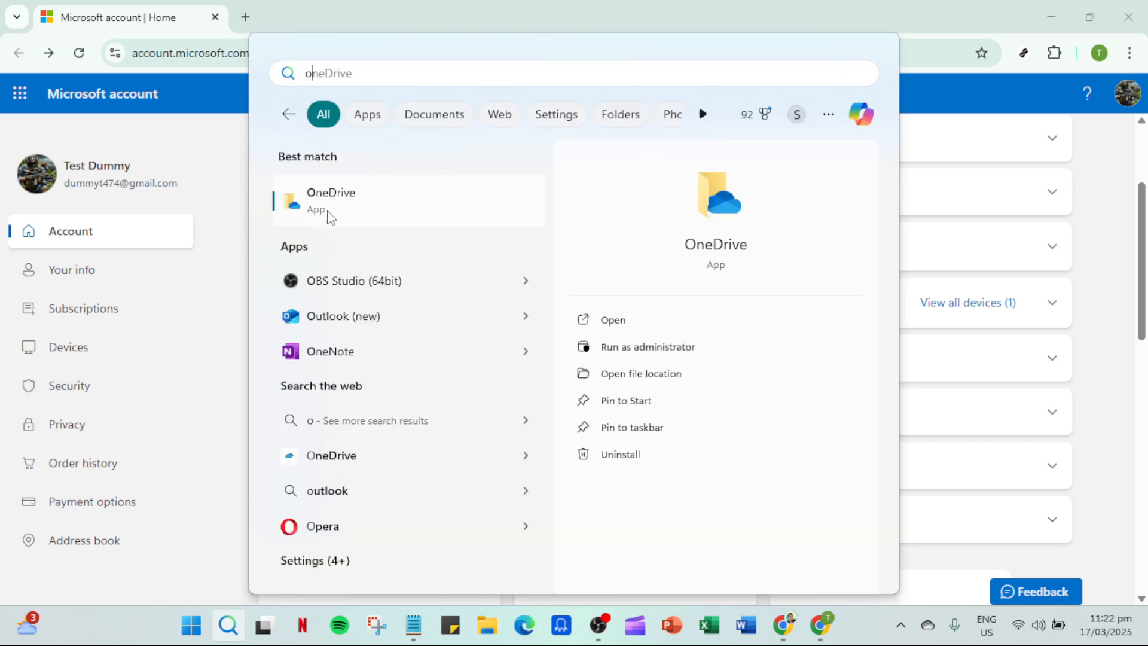
mouse_move(611, 320)
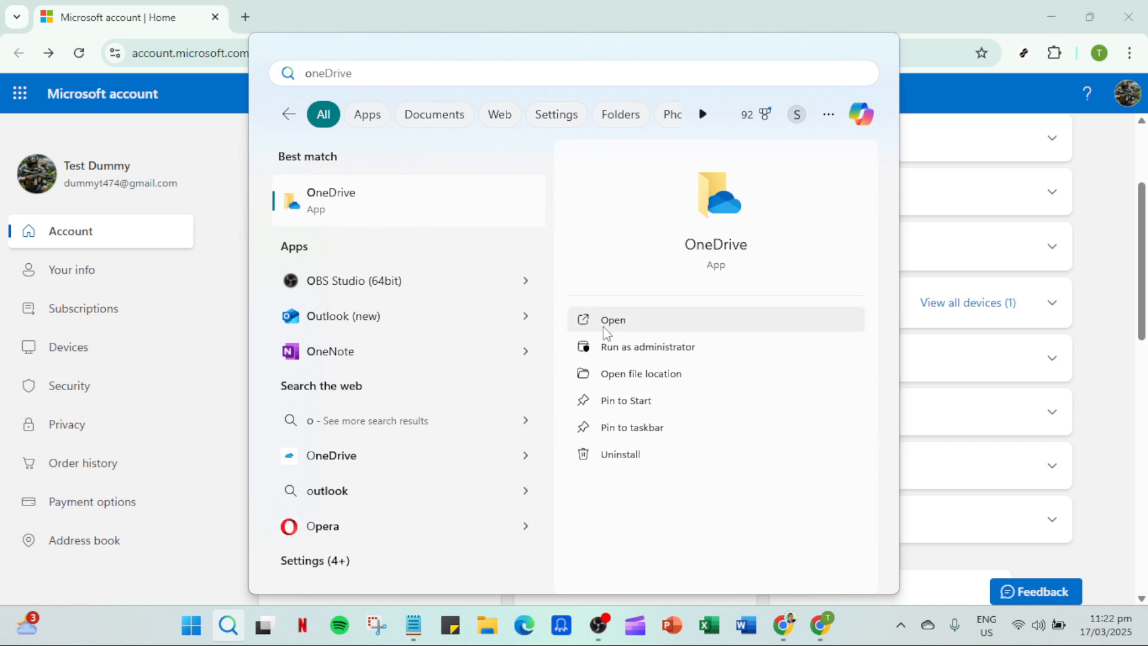
mouse_move(613, 346)
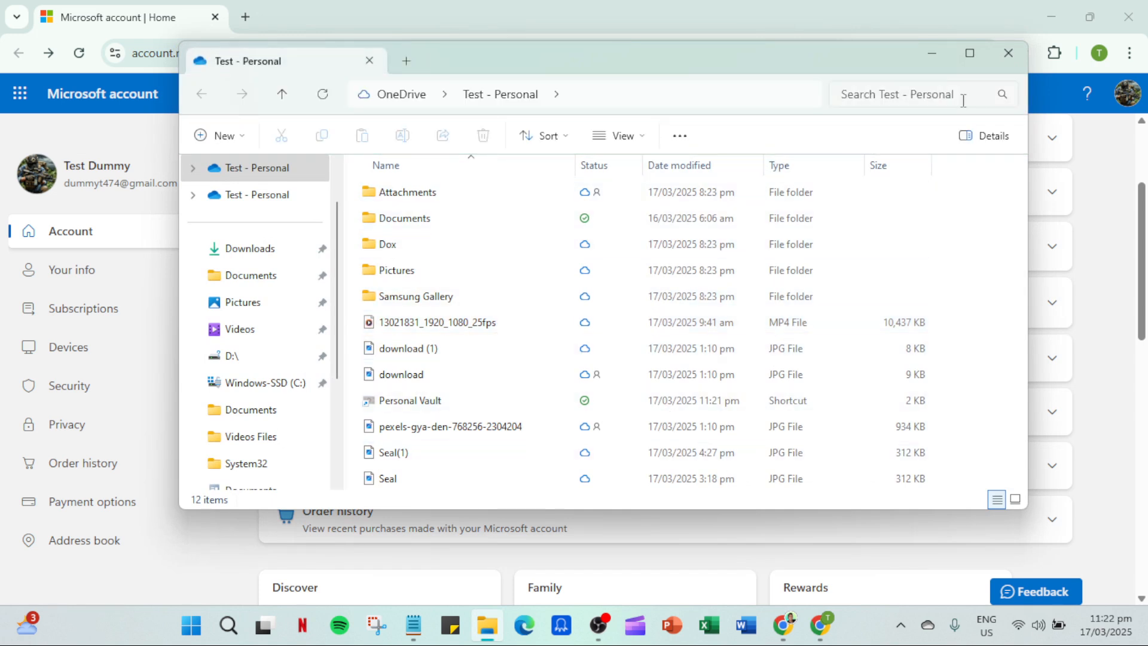
mouse_move(1009, 53)
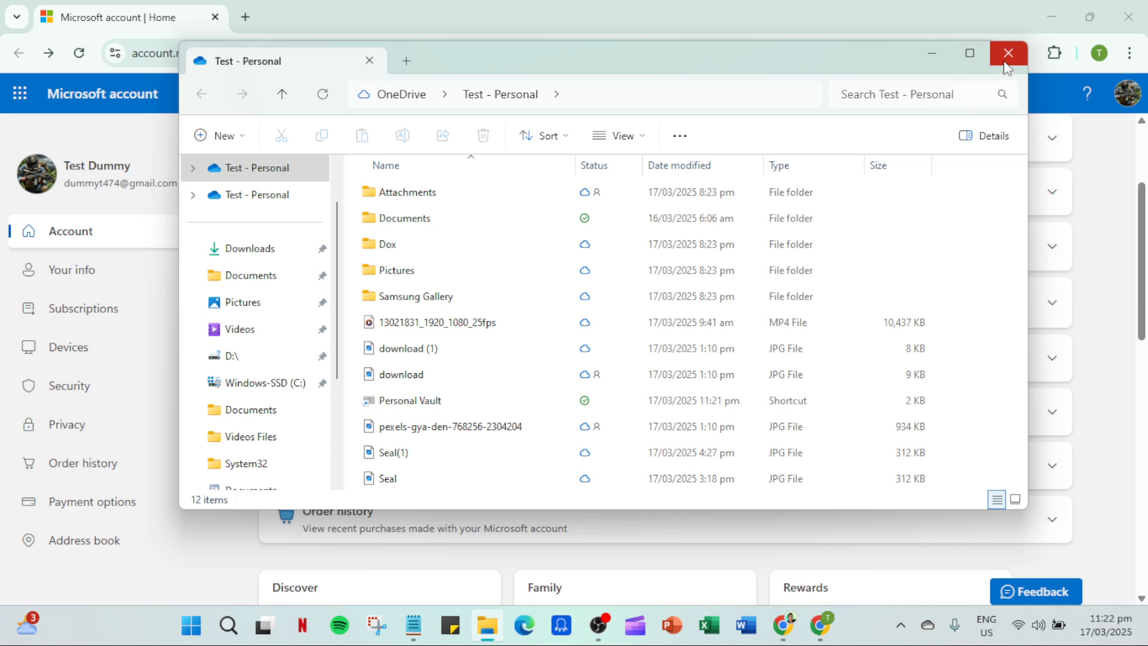
mouse_move(1008, 53)
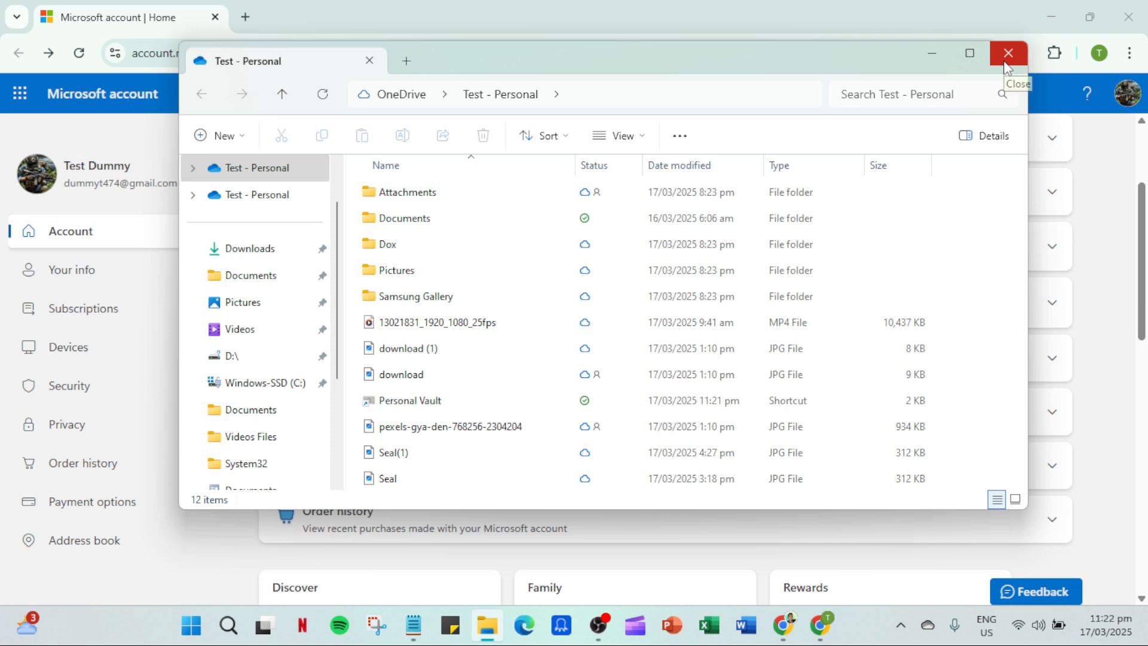
Close the Test - Personal File Explorer window after checking its sync status icons.
left_click(1009, 53)
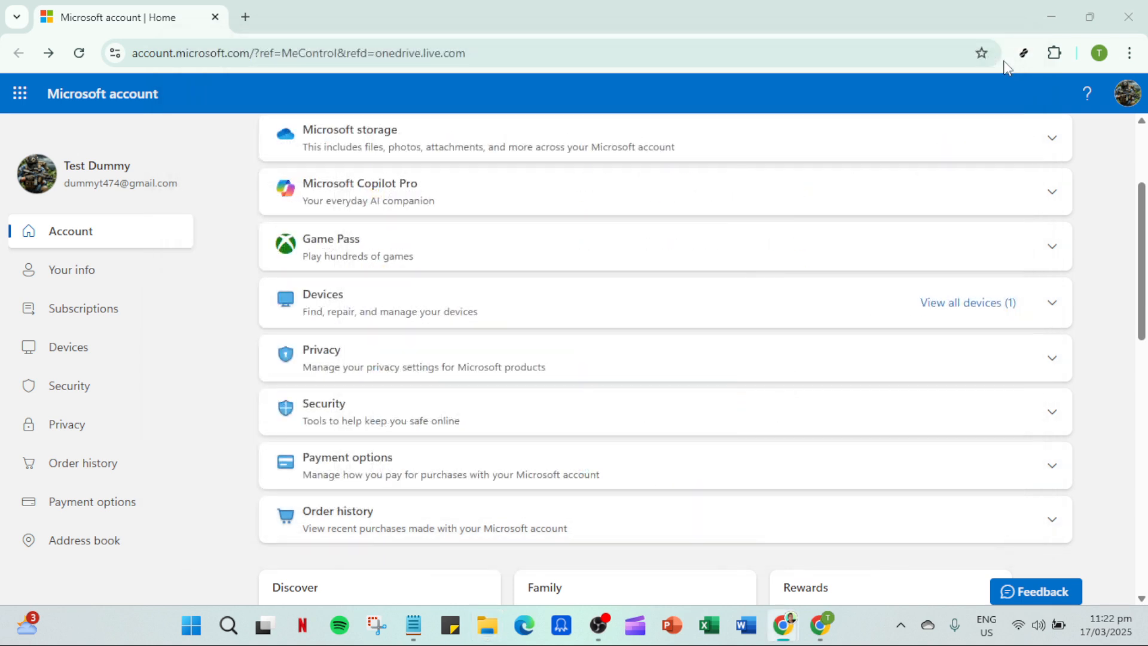